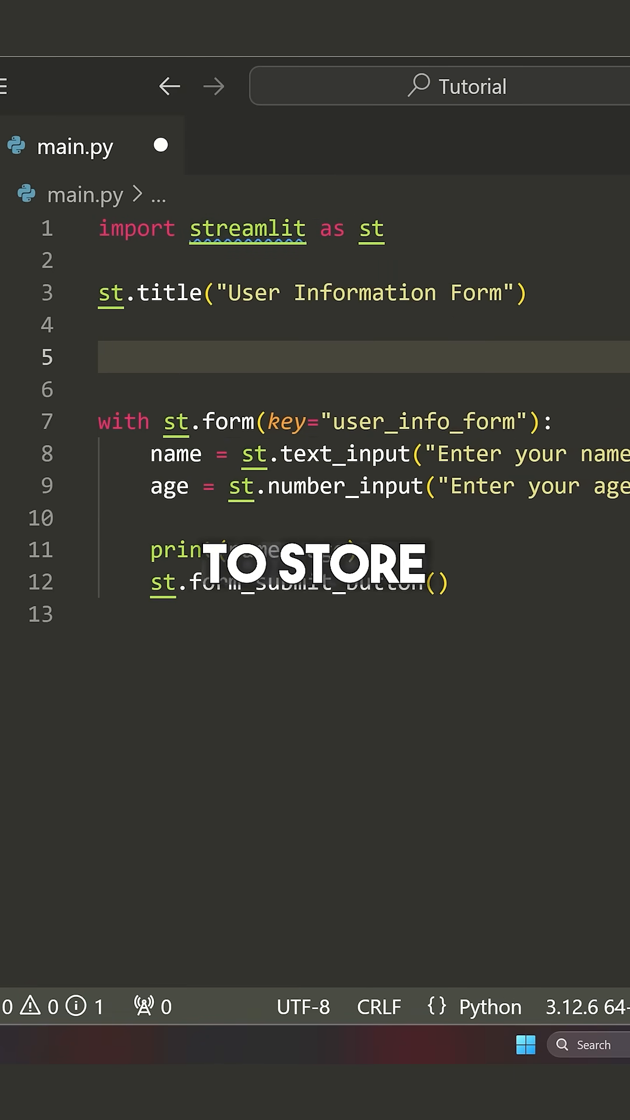
Step: Start the form_values dict with name, height and gender keys defaulting to None
{"action": "type", "text": "form_values ="}
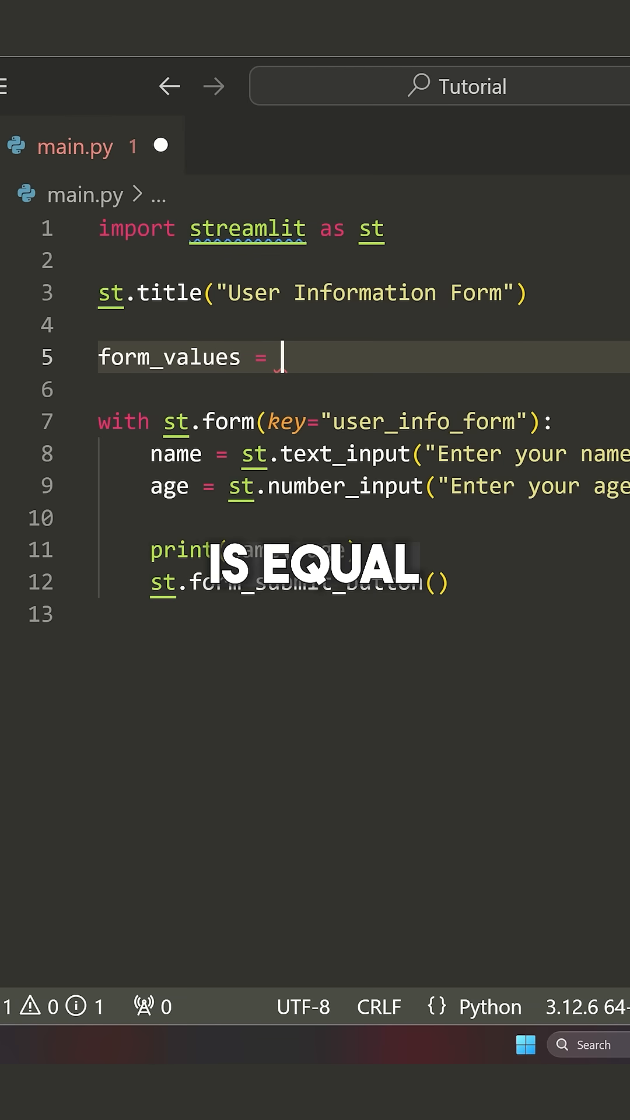
{"action": "type", "text": "{"}
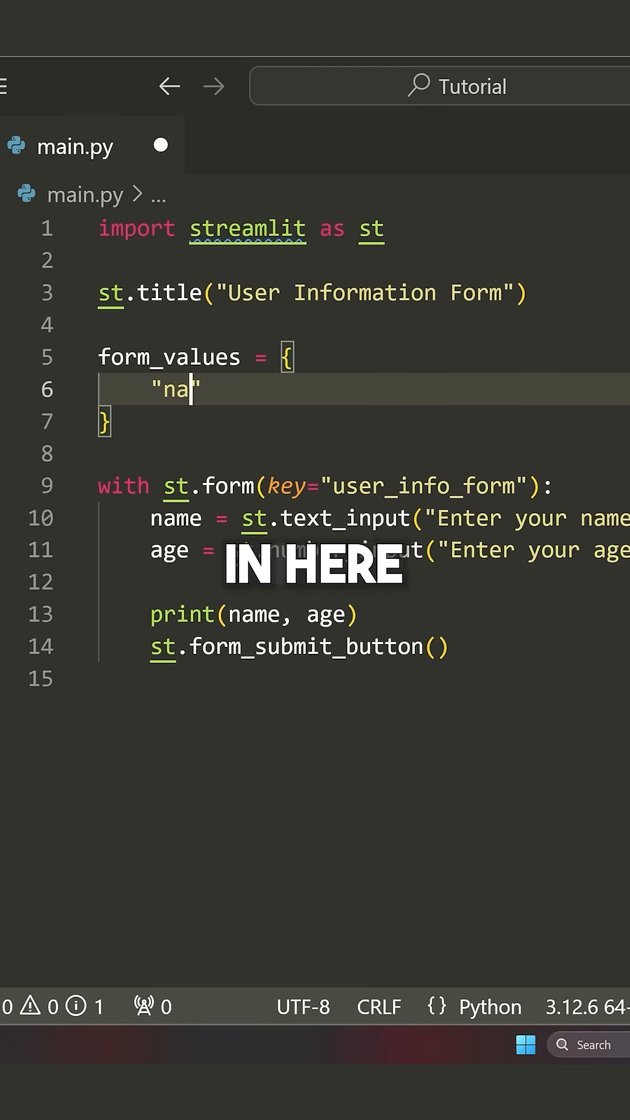
{"action": "type", "text": "me\": None,"}
{"action": "type", "text": "\"h"}
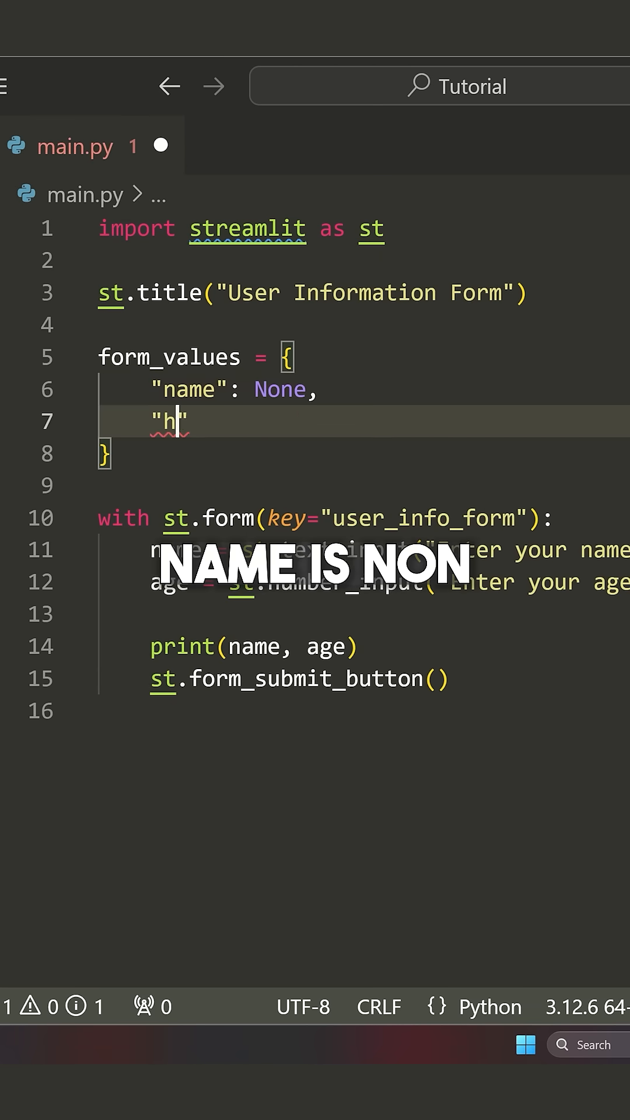
{"action": "type", "text": "eight\": None,"}
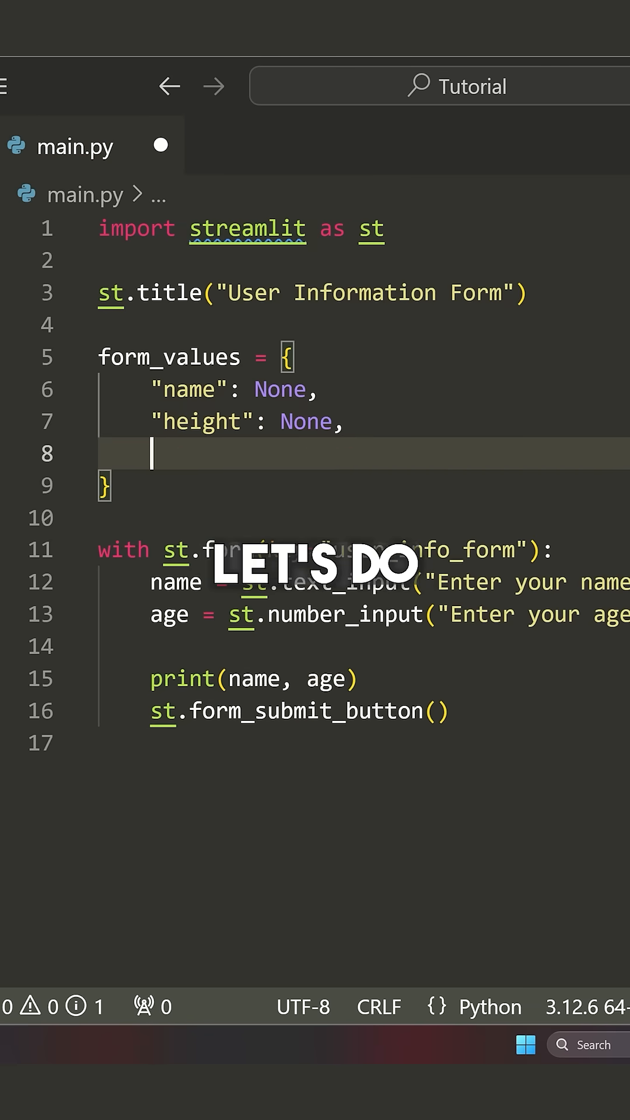
{"action": "type", "text": "\"ged"}
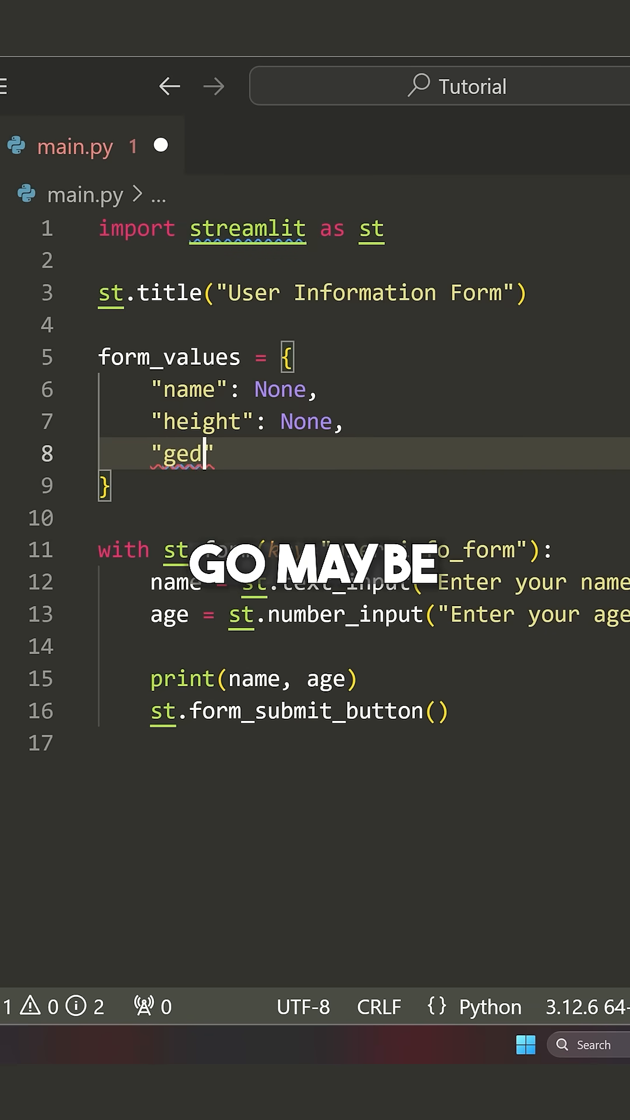
{"action": "type", "text": "nder"}
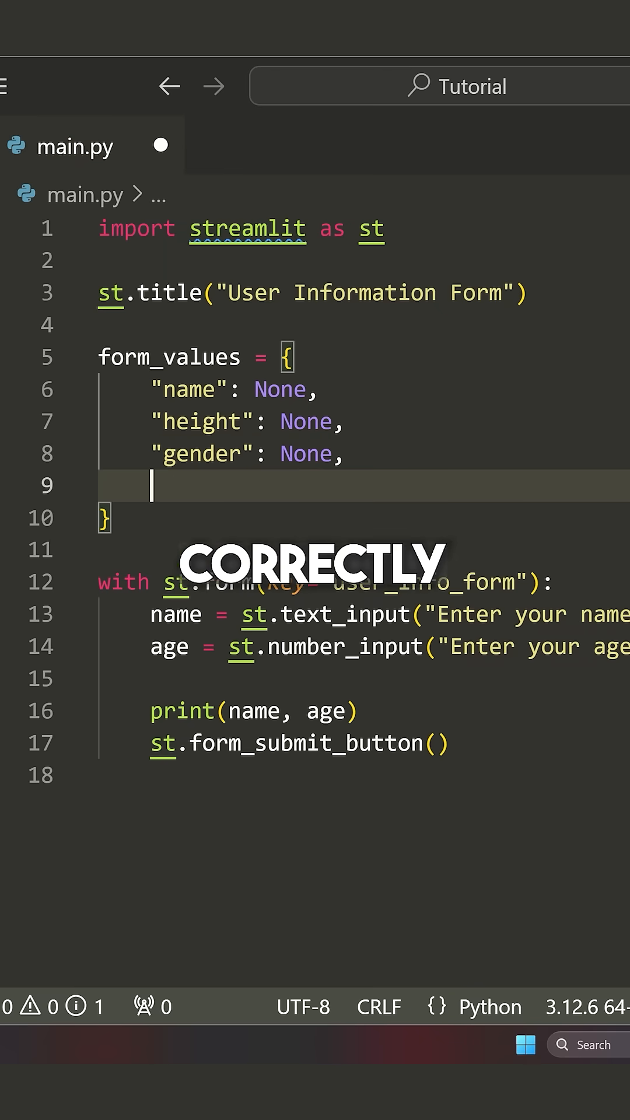
Step: Add dob and location keys with None defaults to form_values
{"action": "type", "text": "\"dob\""}
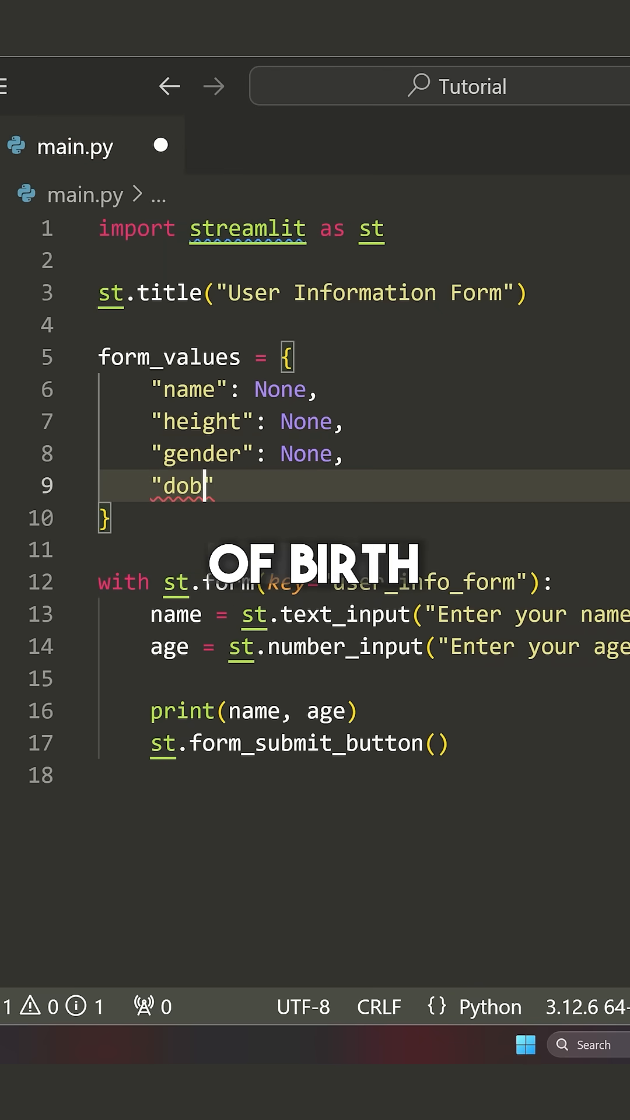
{"action": "type", "text": "\": None"}
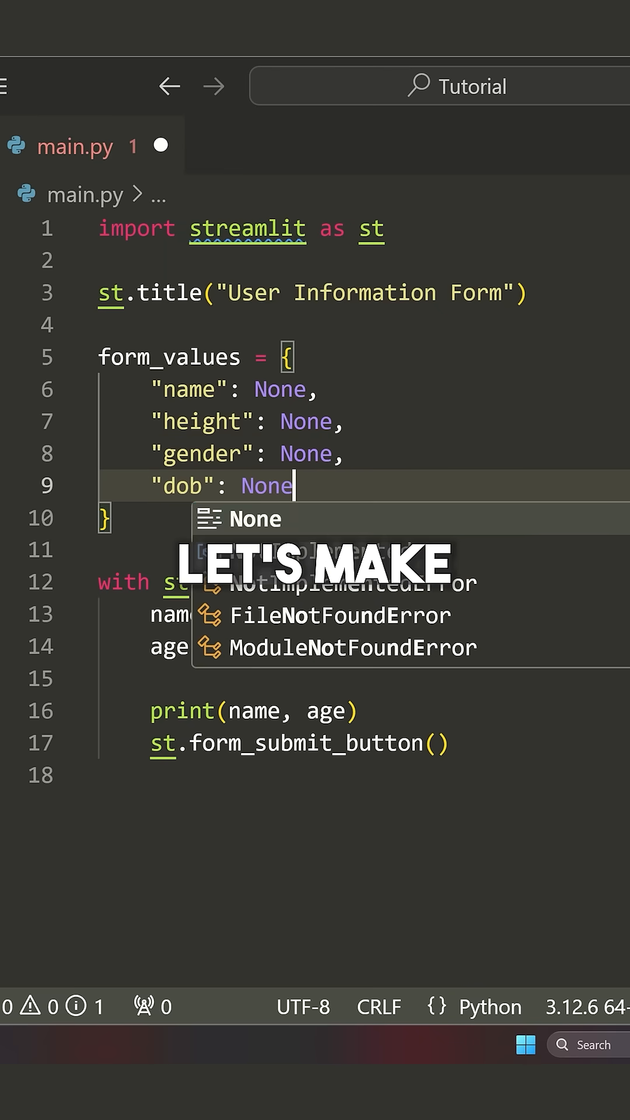
{"action": "type", "text": "\"lo"}
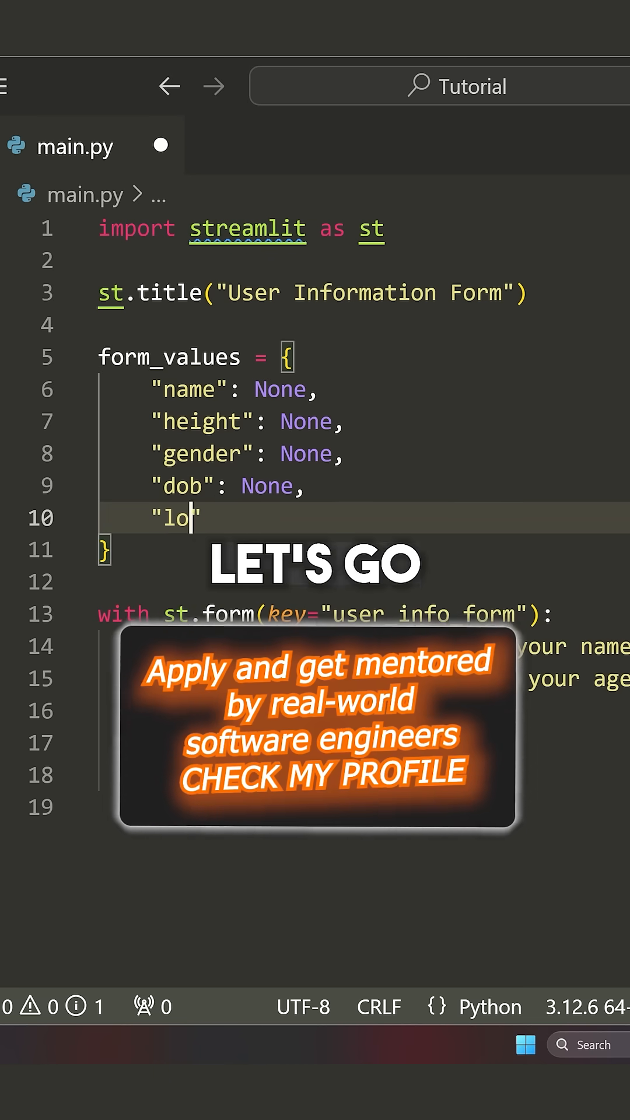
{"action": "type", "text": "cation\": None"}
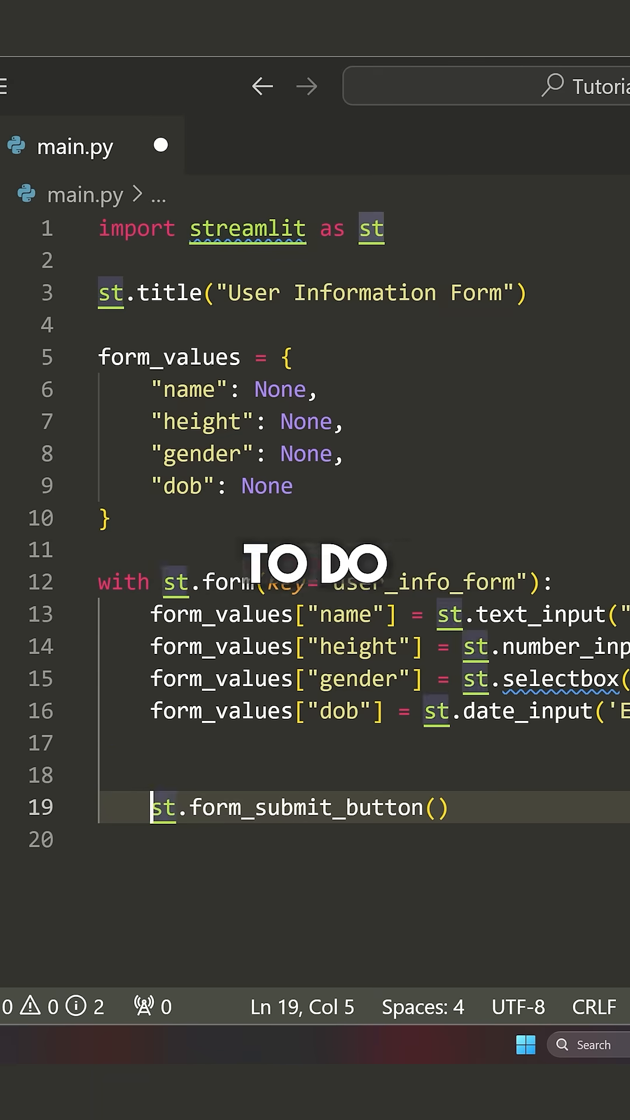
Step: Store the form submit button as submit_button and begin an 'if submit_button' check
{"action": "type", "text": "submit_button ="}
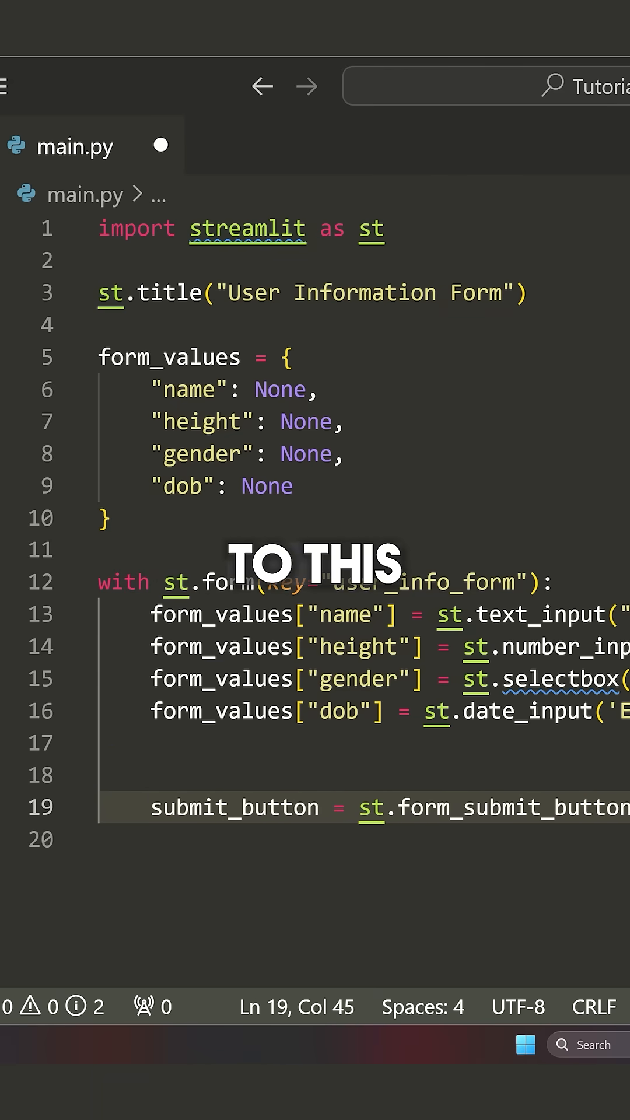
{"action": "type", "text": "if su"}
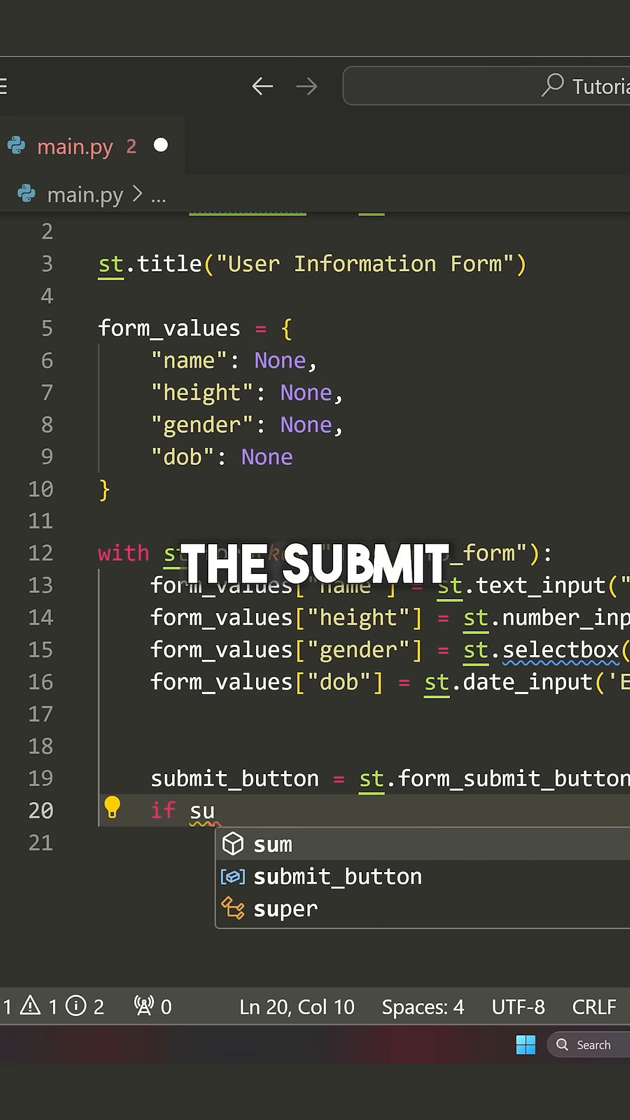
Step: On submit, test 'if not all(form_values.values())' and begin a st.warning("Pl...") message
{"action": "key", "text": "Tab"}
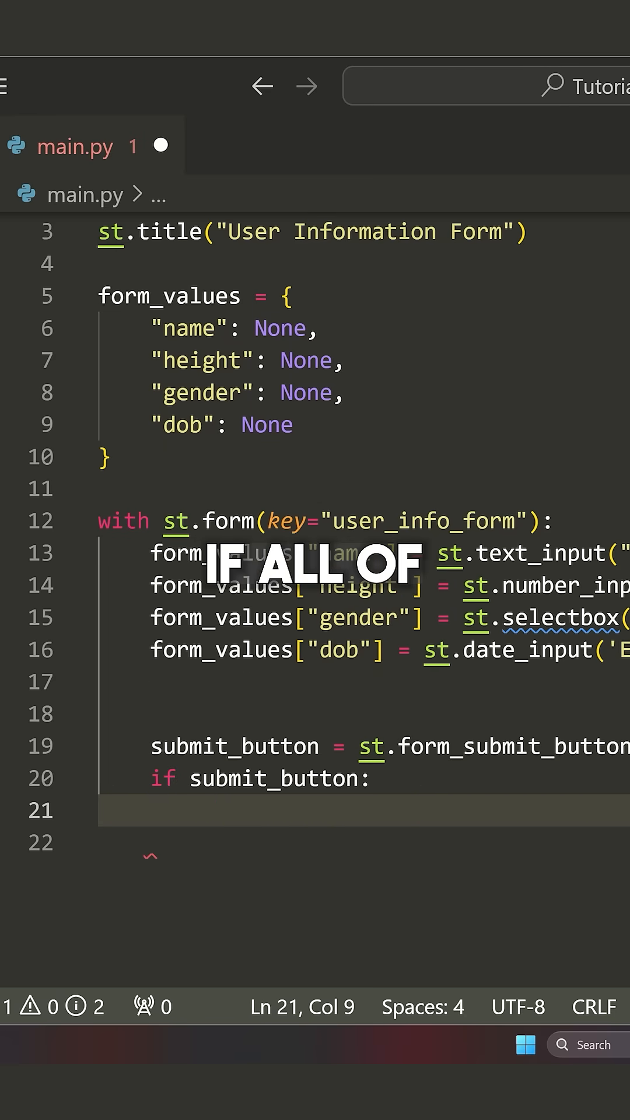
{"action": "type", "text": "if not"}
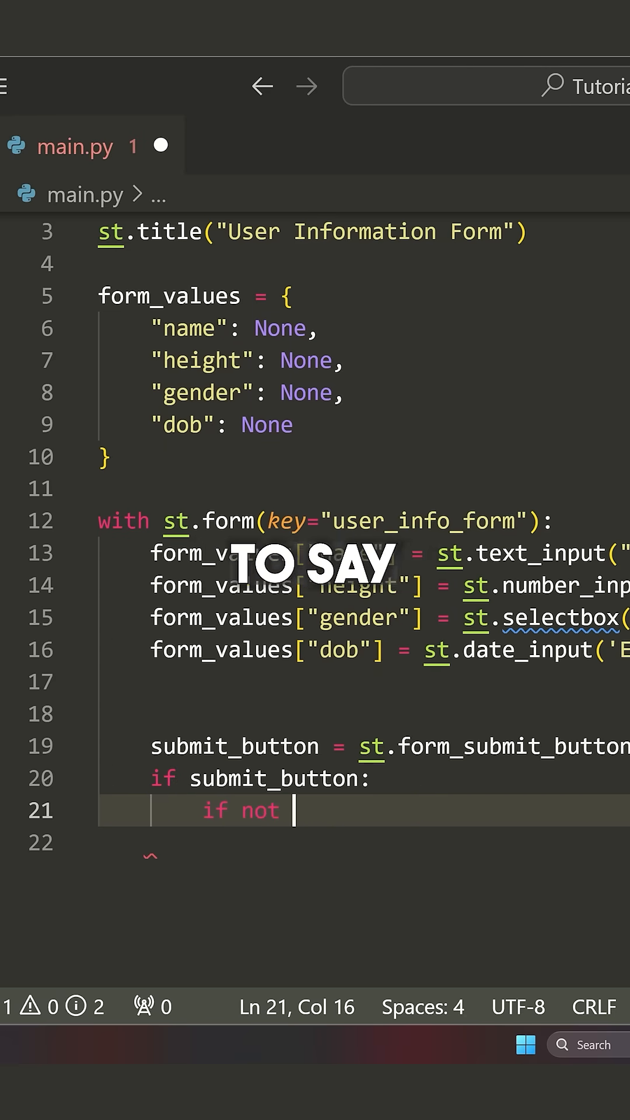
{"action": "type", "text": "all(f"}
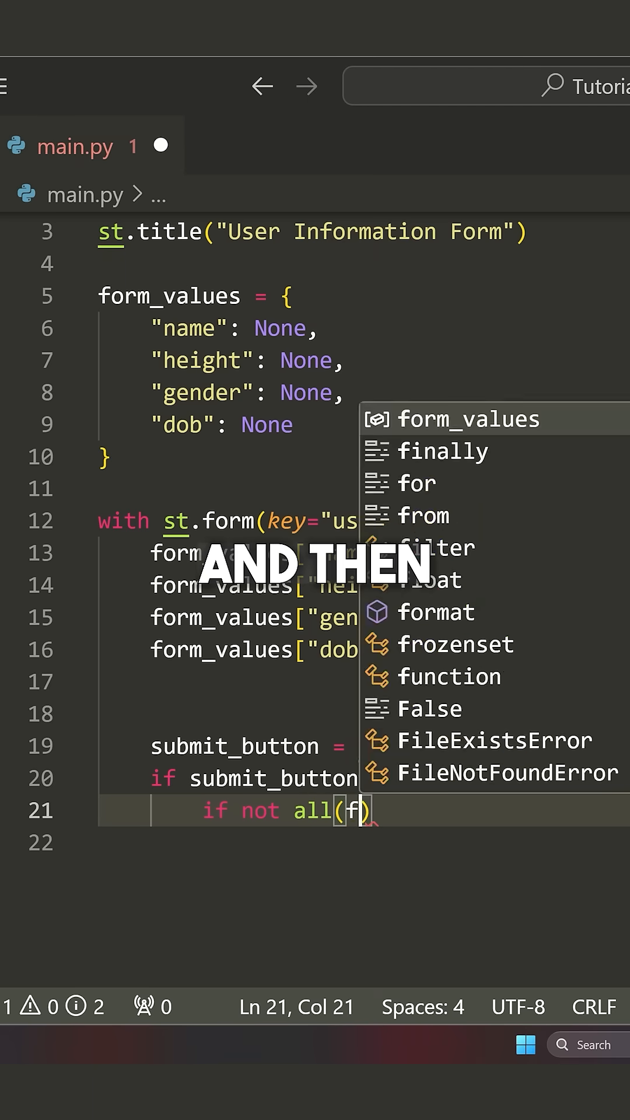
{"action": "type", "text": "orm_values.val"}
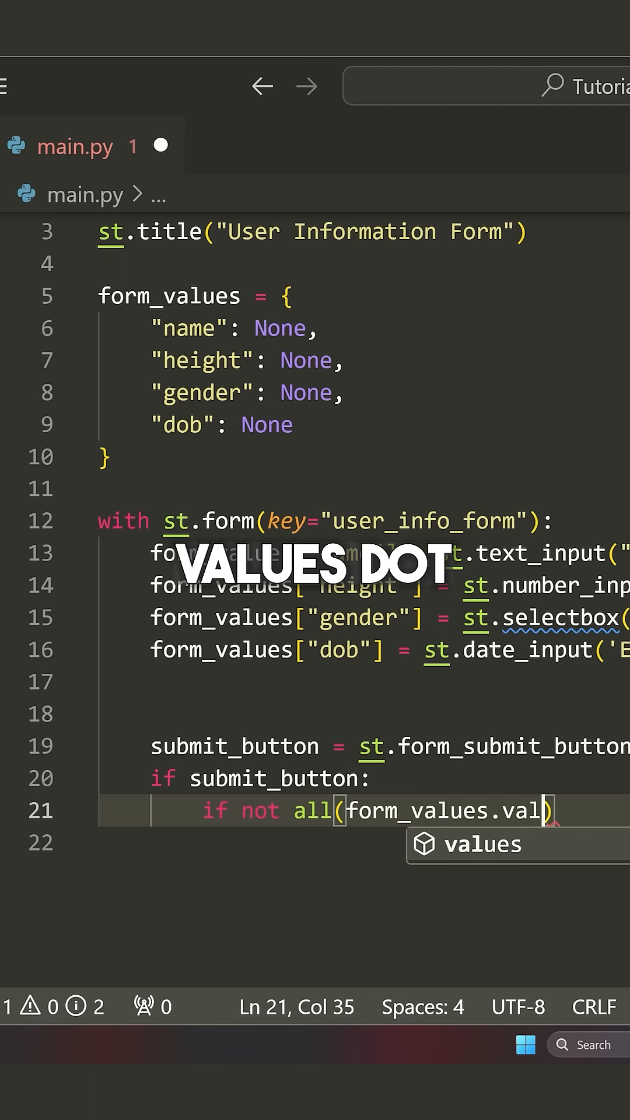
{"action": "key", "text": "Enter"}
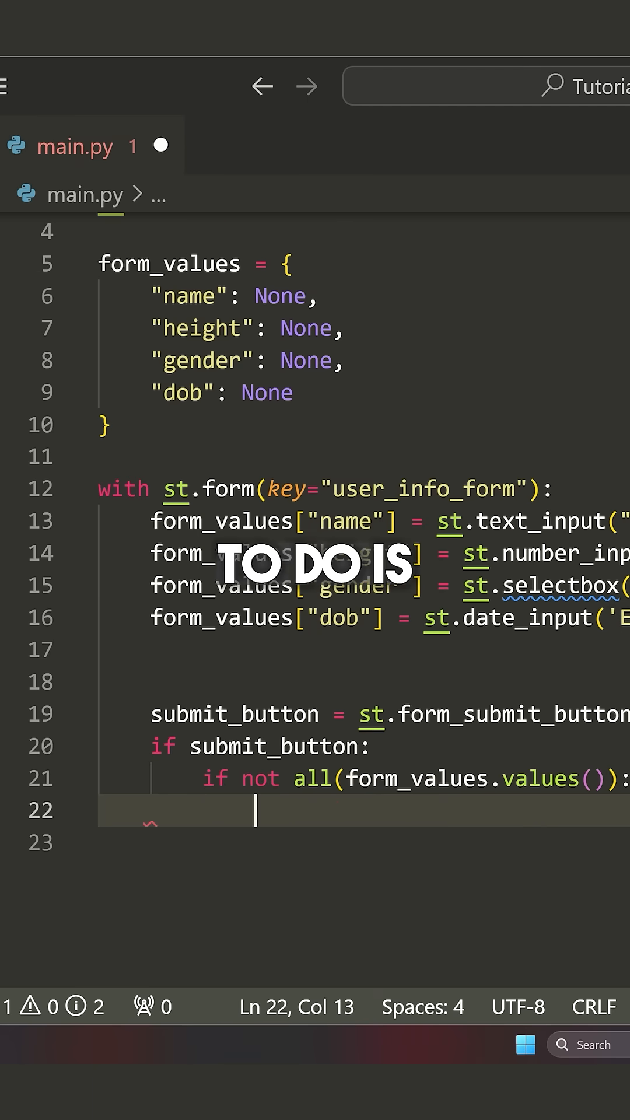
{"action": "type", "text": "st.warn"}
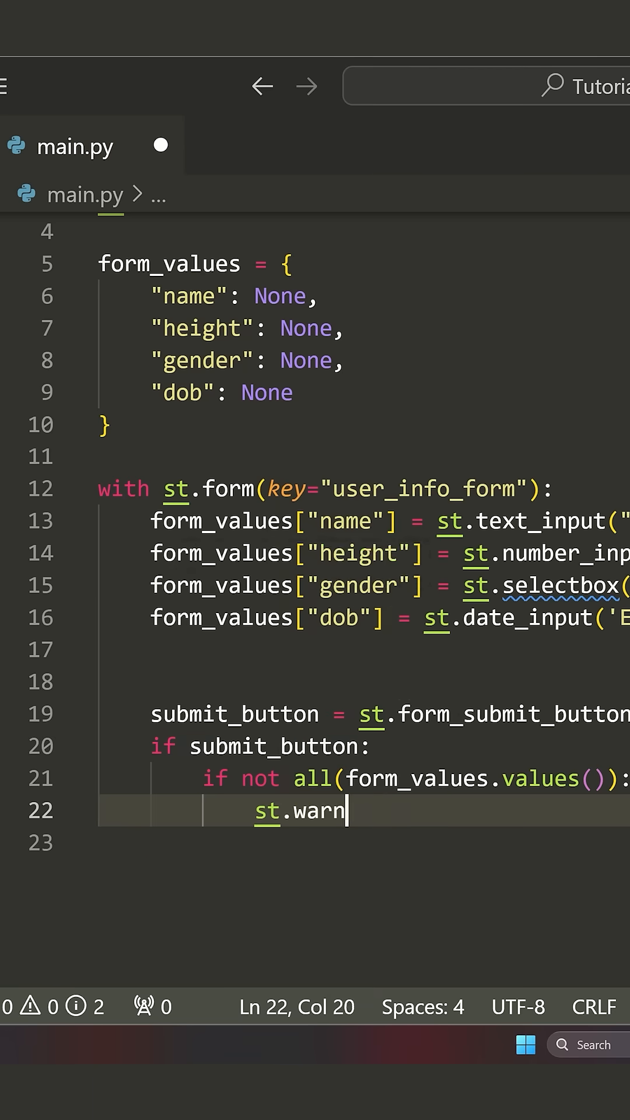
{"action": "type", "text": "ing(\"Pl\""}
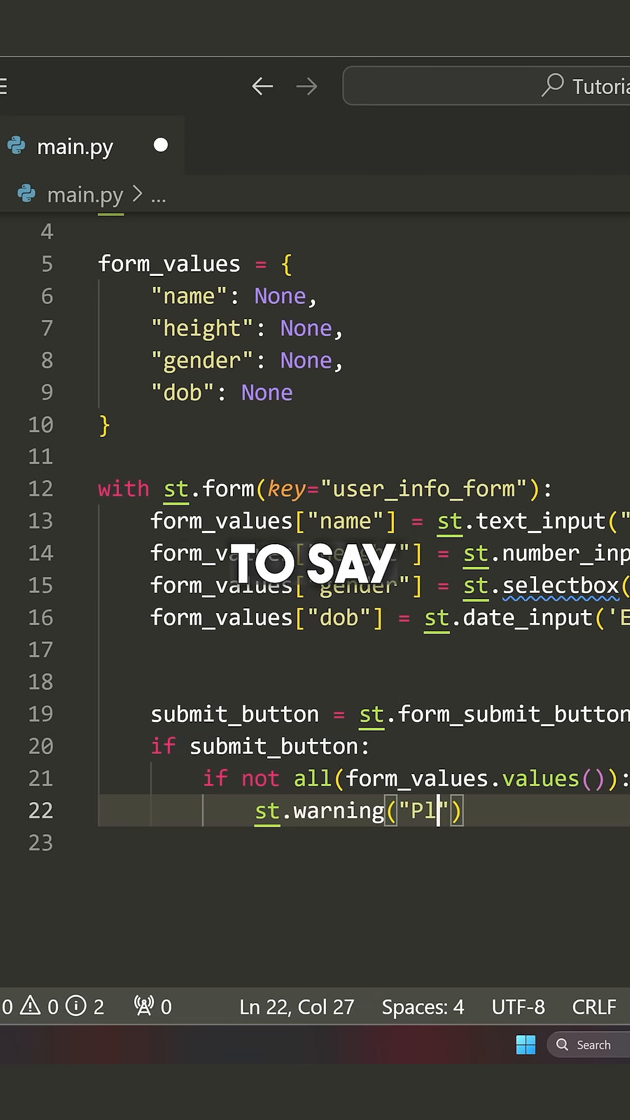